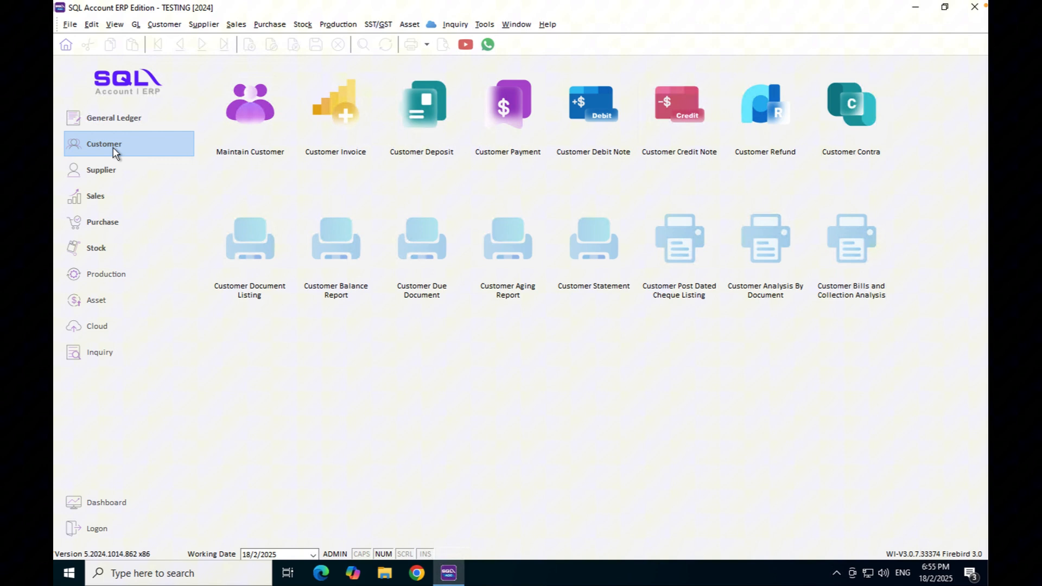
mouse_move(335, 113)
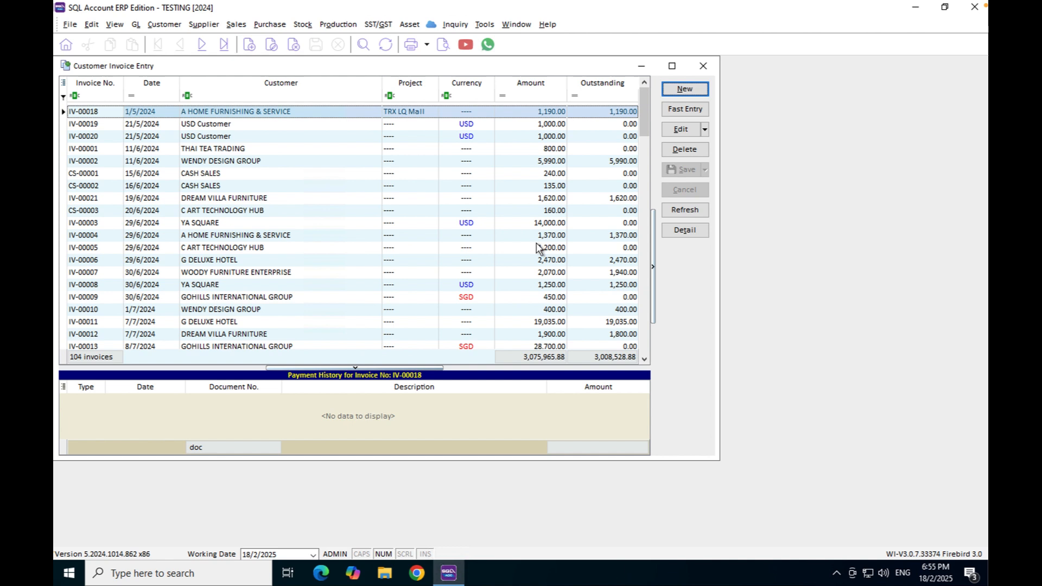
mouse_move(677, 251)
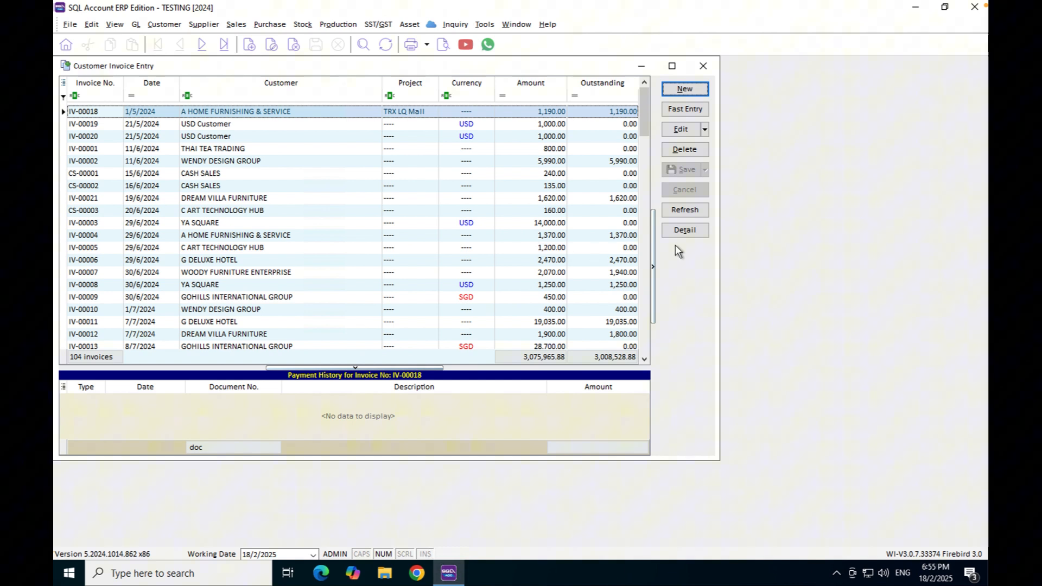
mouse_move(678, 249)
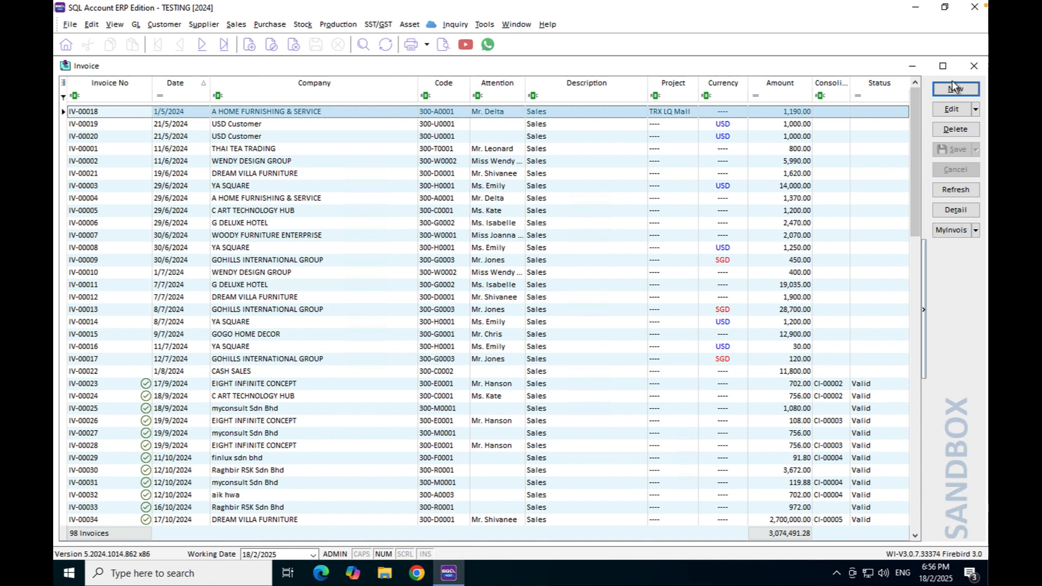
Step: View the Maintain Stock Item list showing the 69 existing items
click(955, 88)
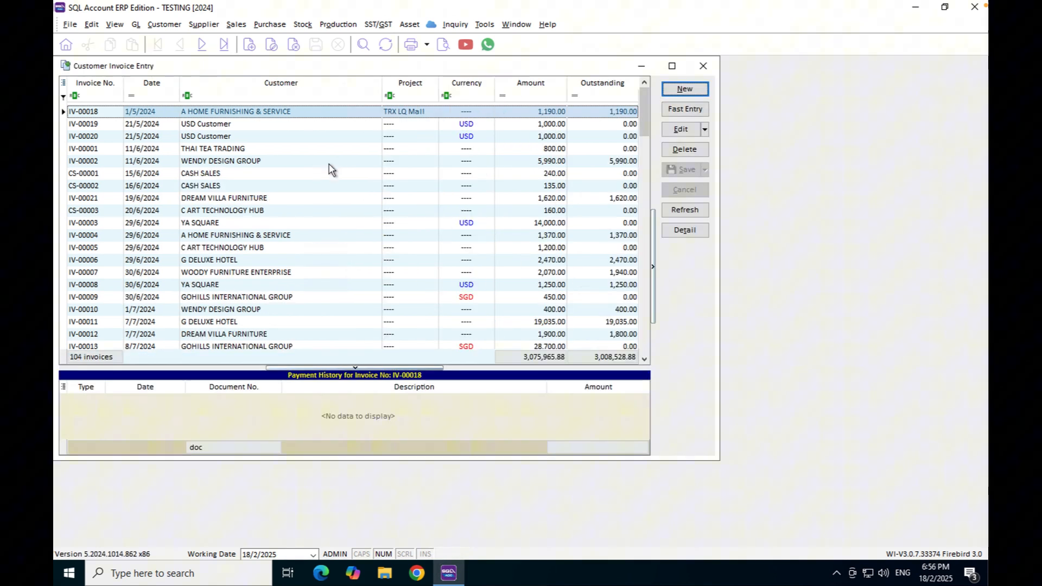
mouse_move(380, 231)
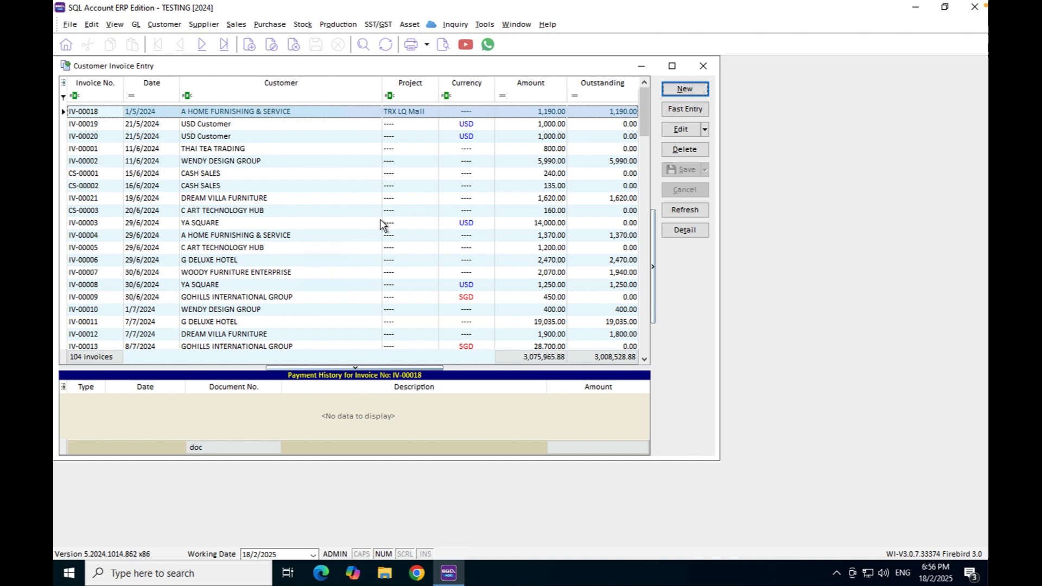
click(702, 65)
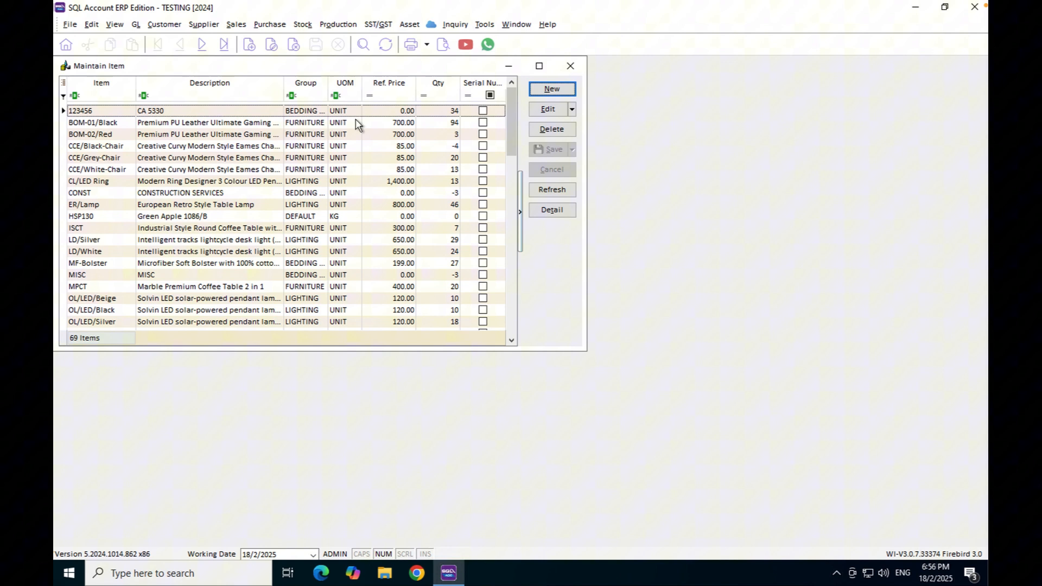
Step: Create item 'Services' described as 'Services' with Stock Control unticked and save it
click(551, 88)
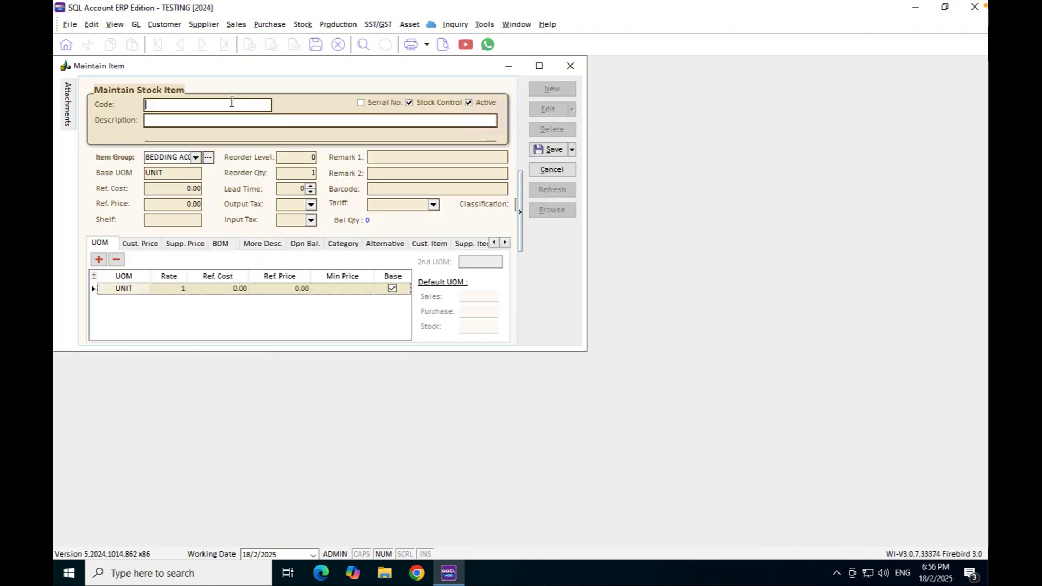
mouse_move(208, 104)
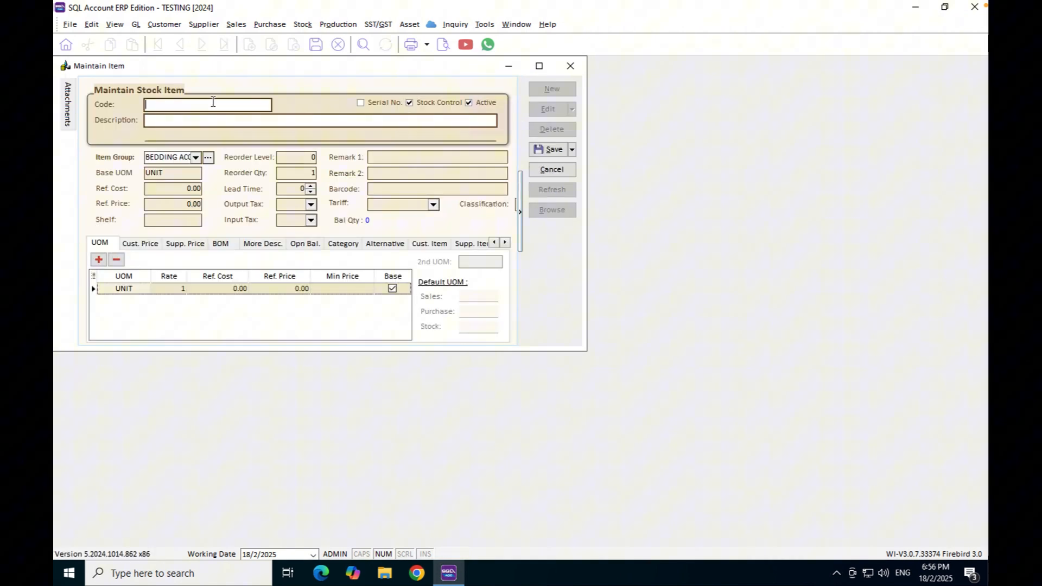
text(Services)
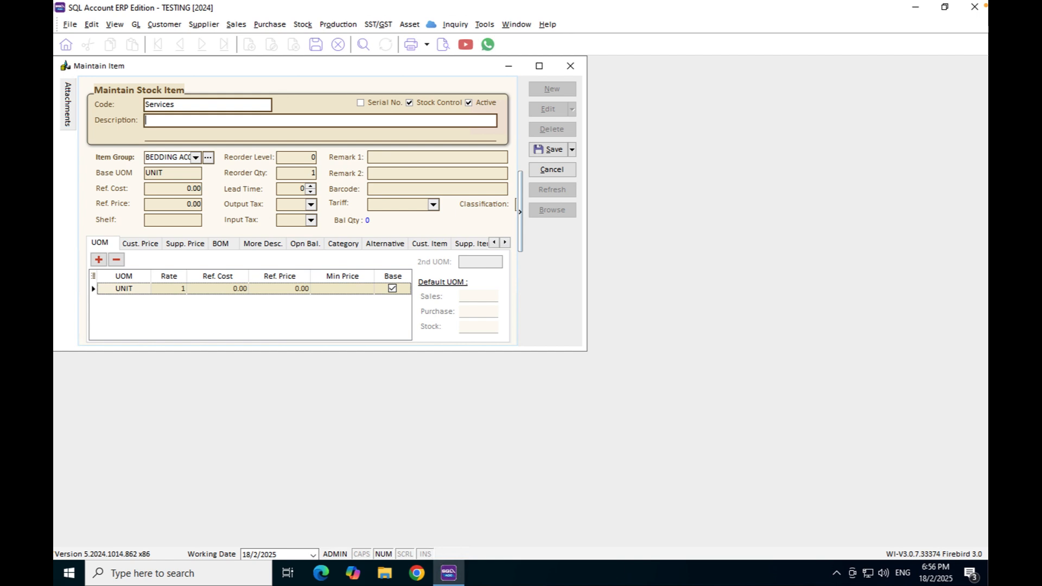
text(Services)
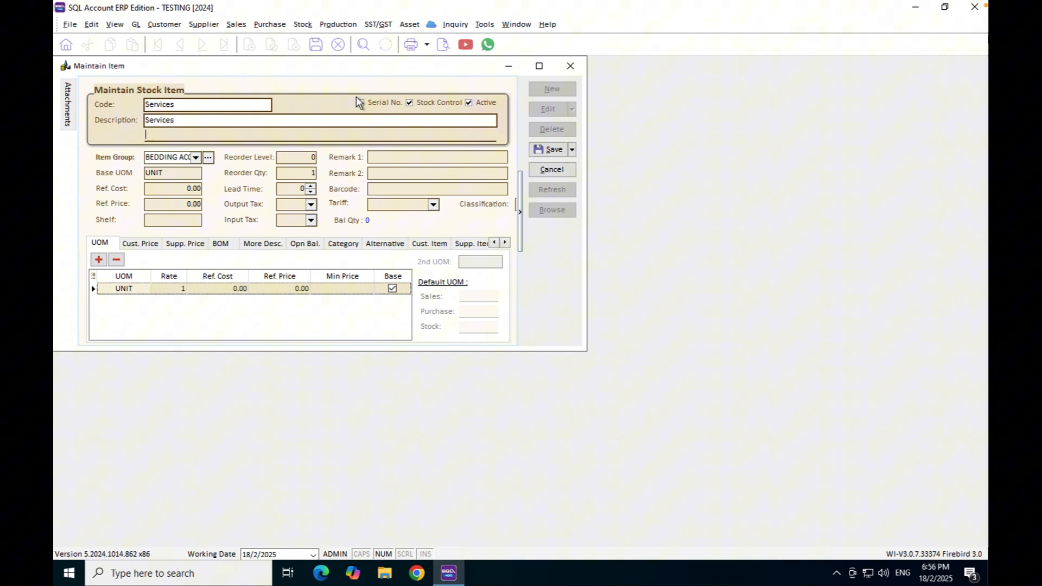
click(360, 102)
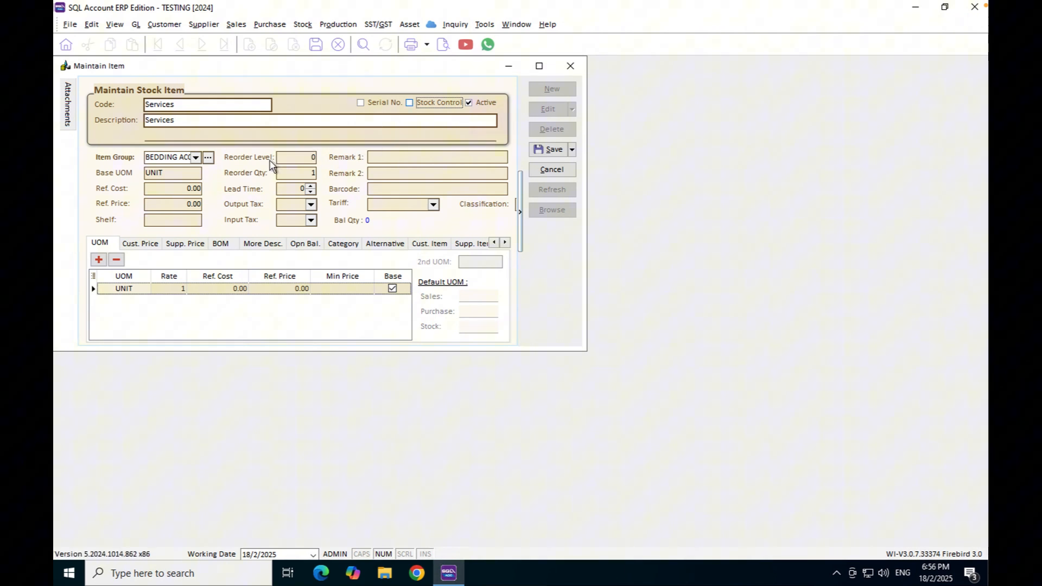
click(295, 156)
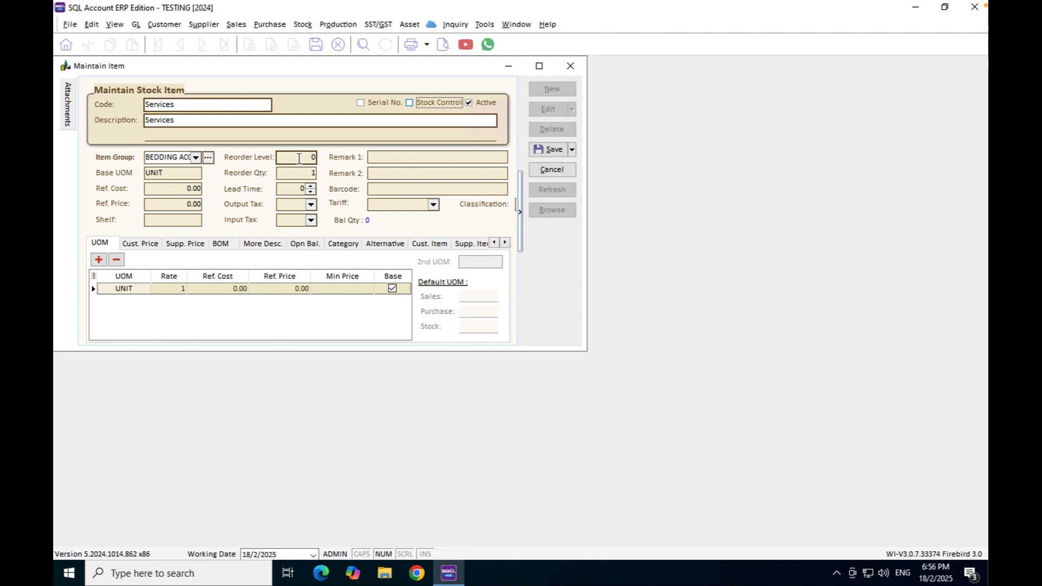
click(552, 148)
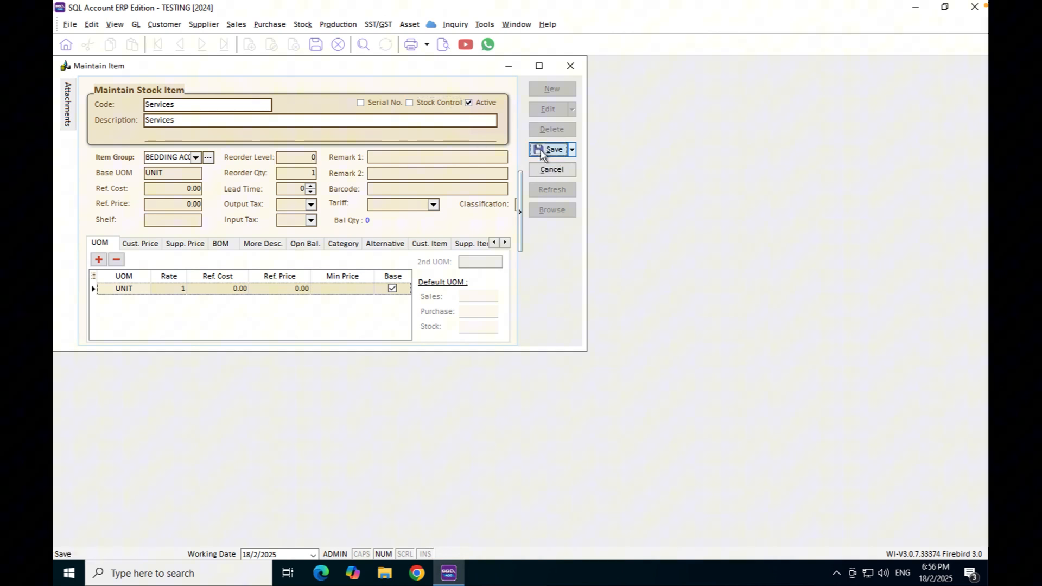
click(553, 148)
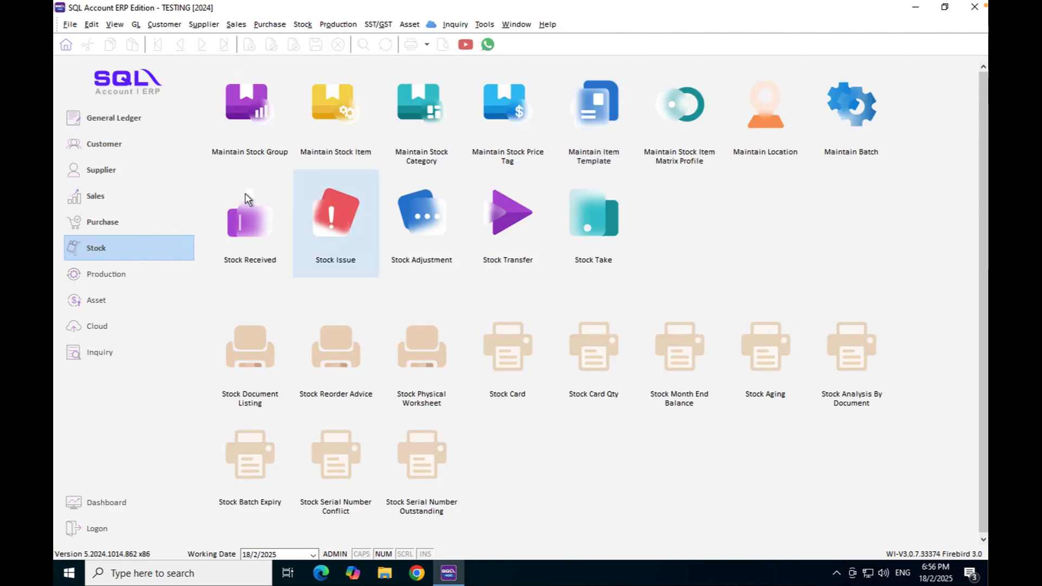
Step: Start a new sales invoice for customer Sunline Technical Services
click(95, 195)
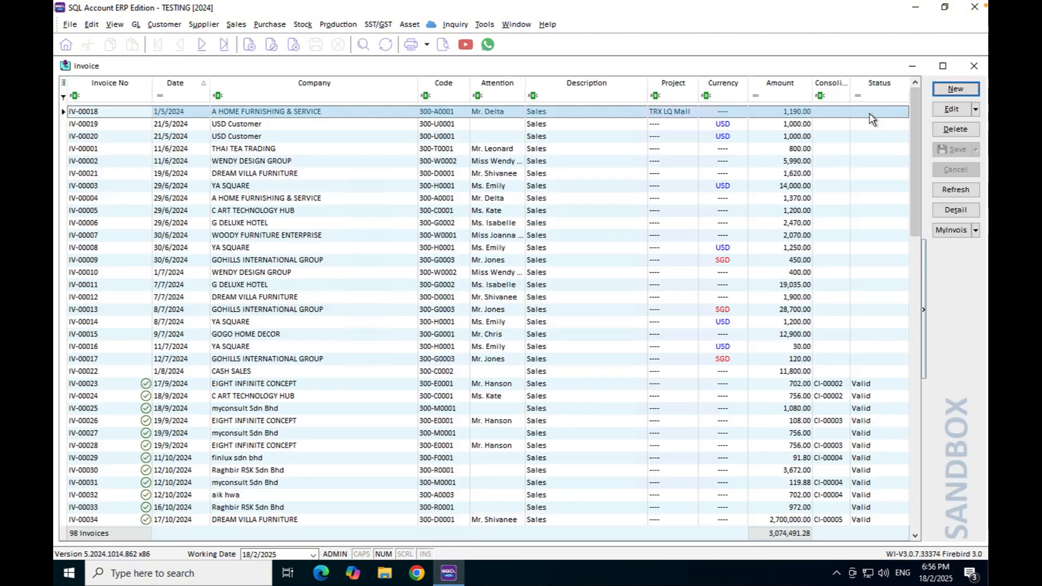
click(955, 88)
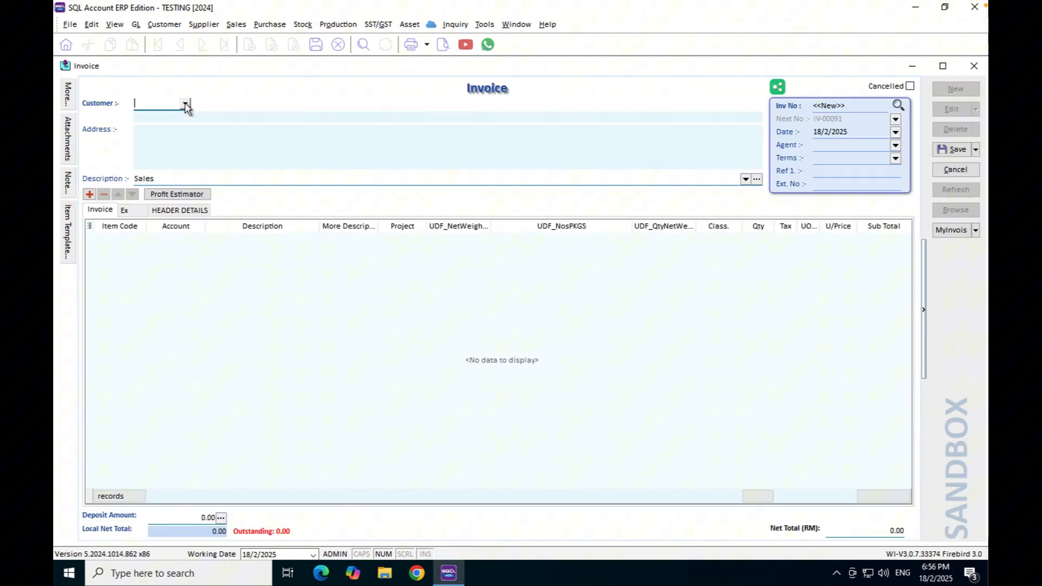
click(186, 103)
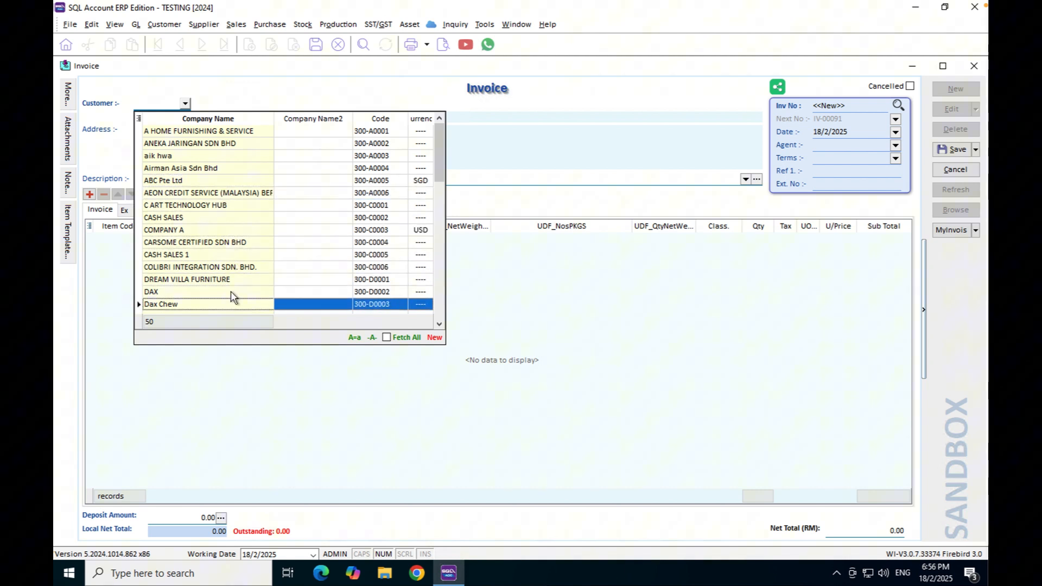
click(226, 292)
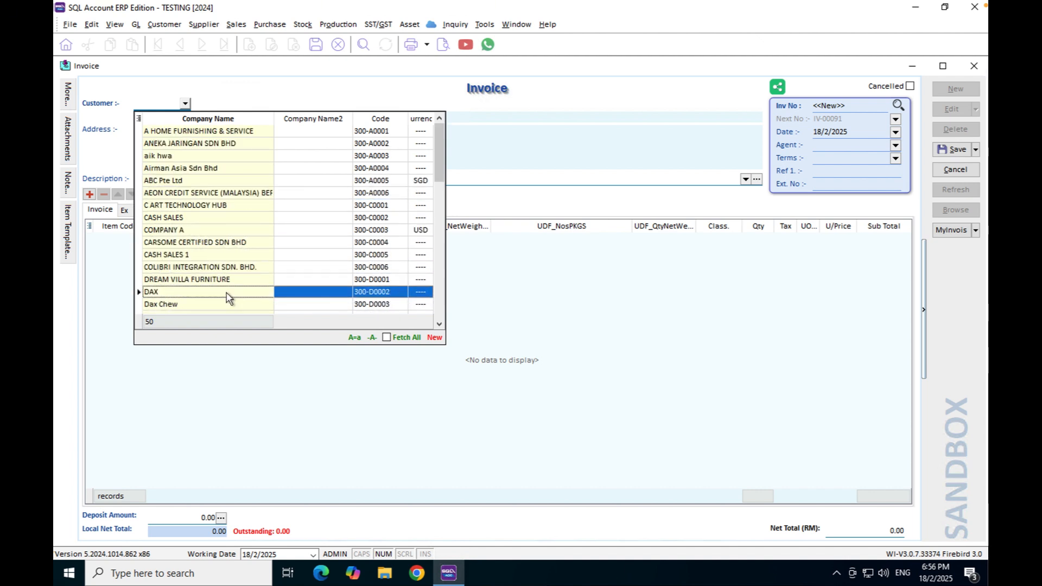
scroll(down, 3)
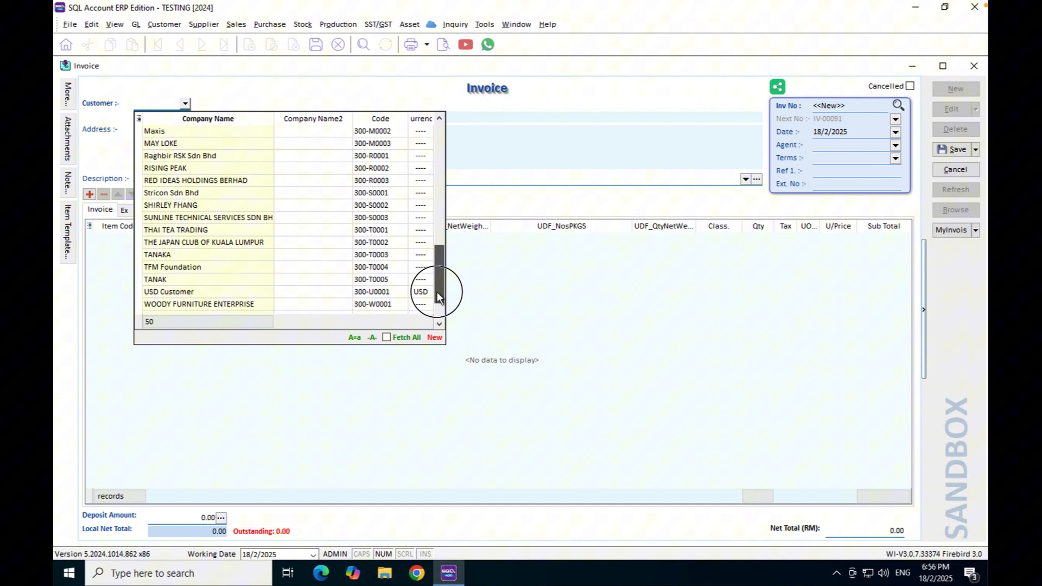
click(206, 217)
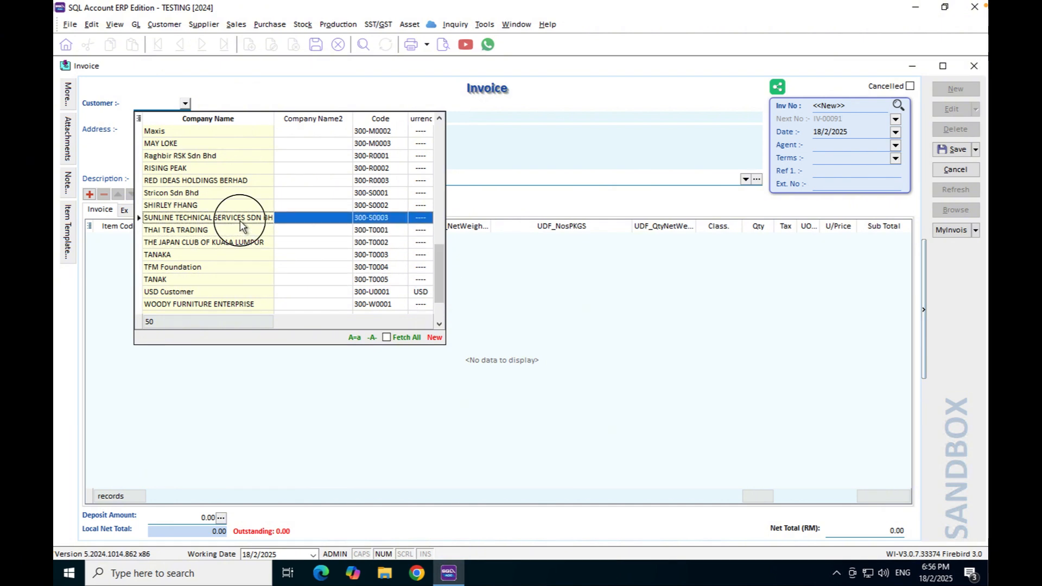
double_click(206, 217)
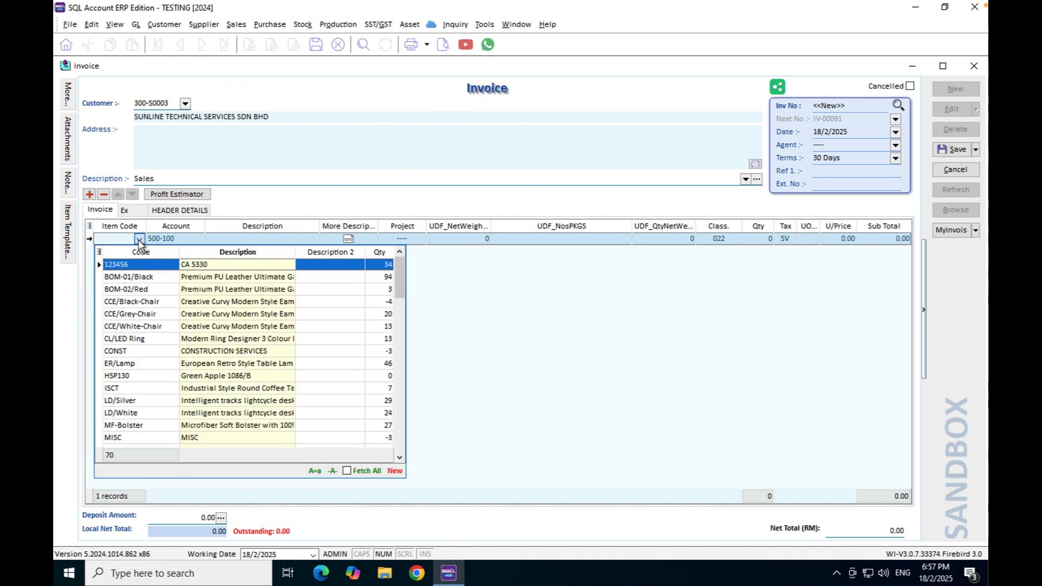
Step: Add a Services item line at unit price 1,000.00 and save invoice IV-00091
text(servic)
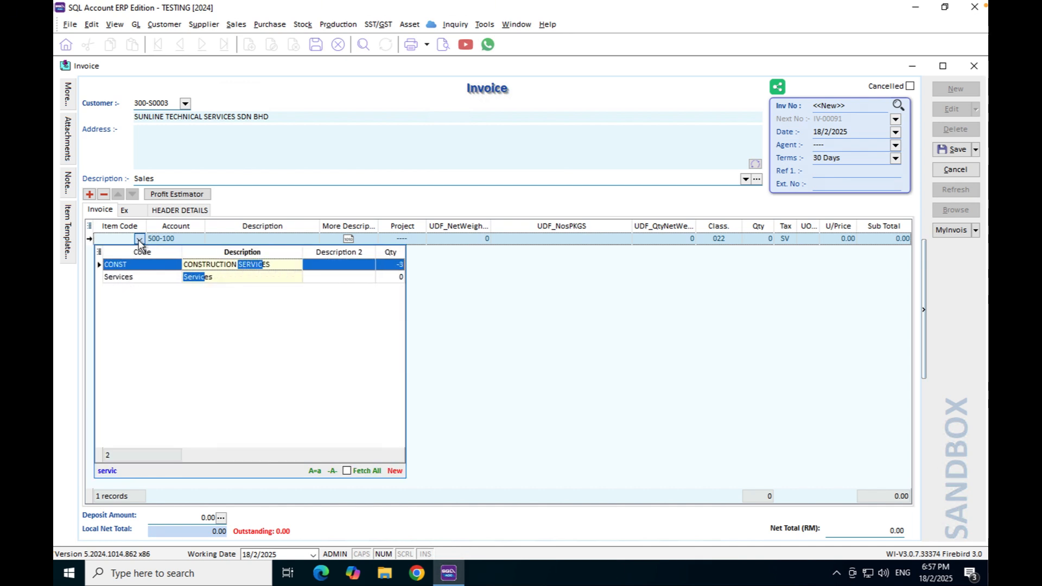
click(118, 277)
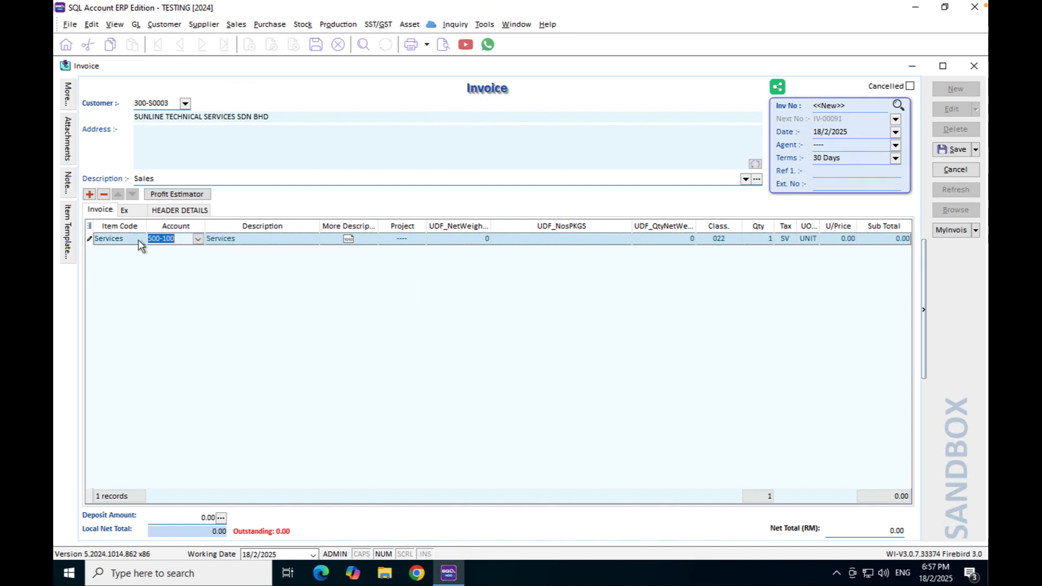
click(662, 238)
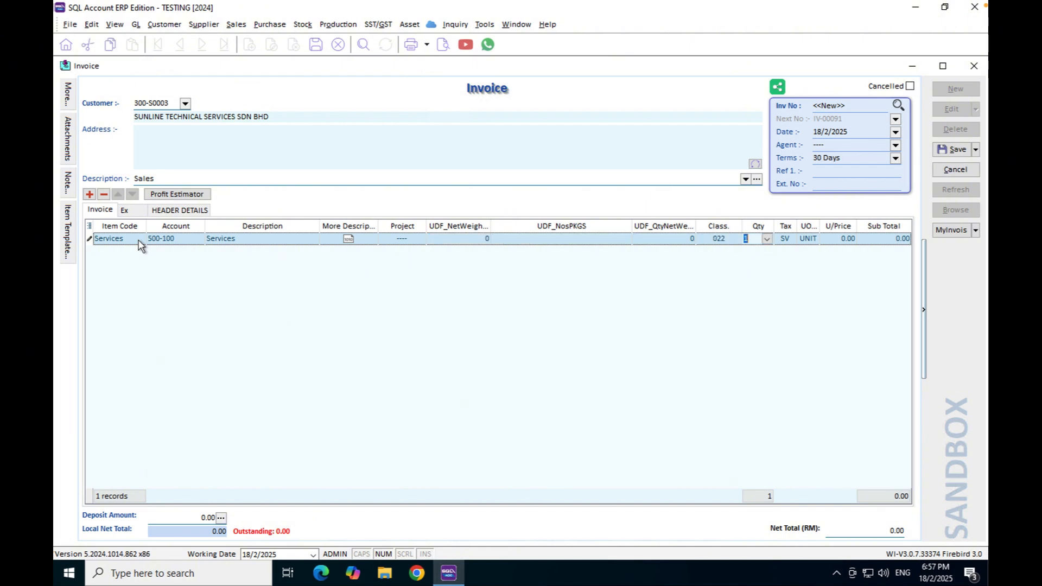
text(100)
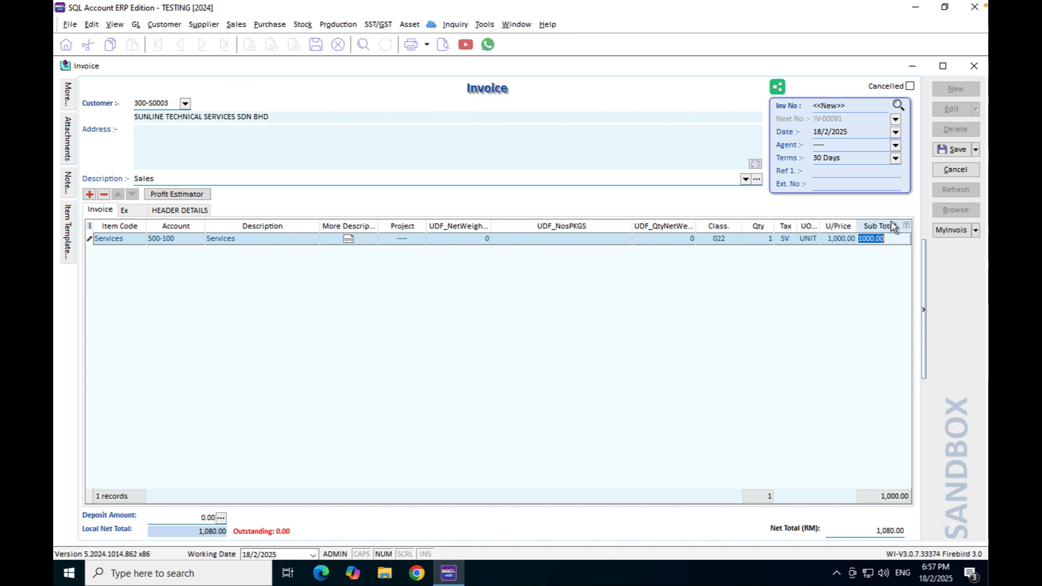
click(955, 149)
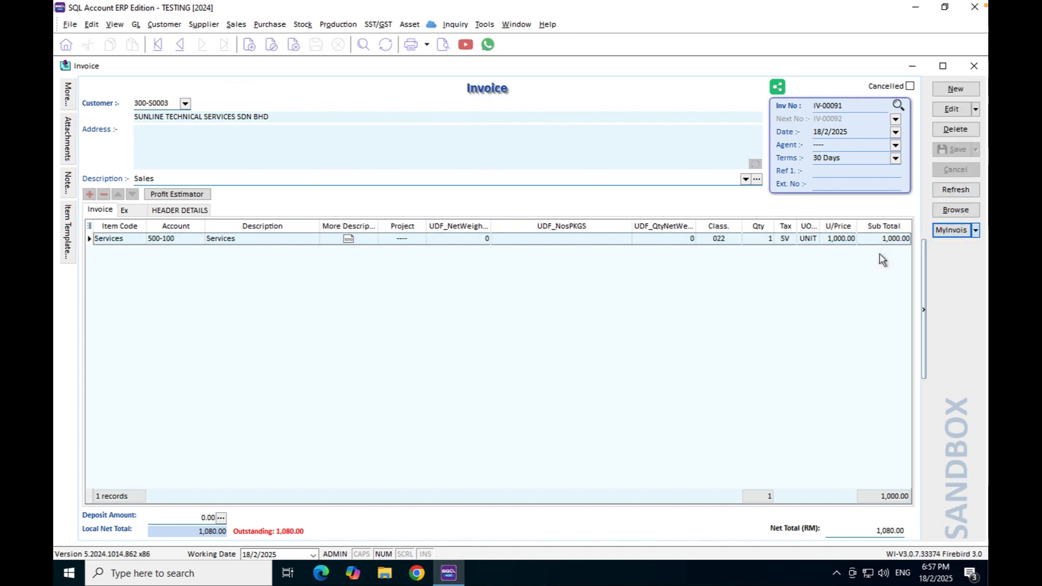
Step: Submit IV-00091 as a sandbox e-invoice and begin a blank new invoice
click(777, 86)
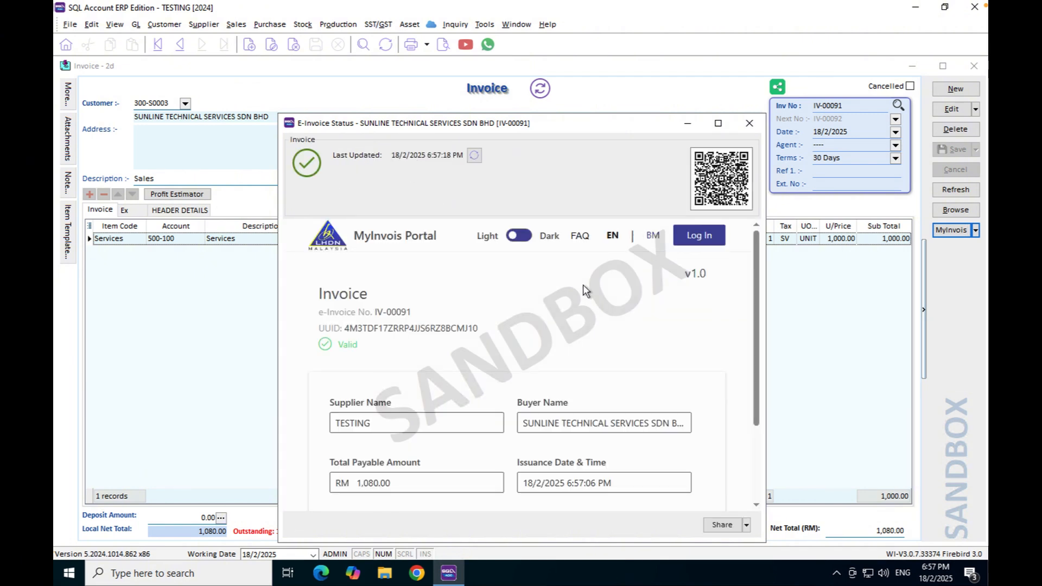
click(750, 123)
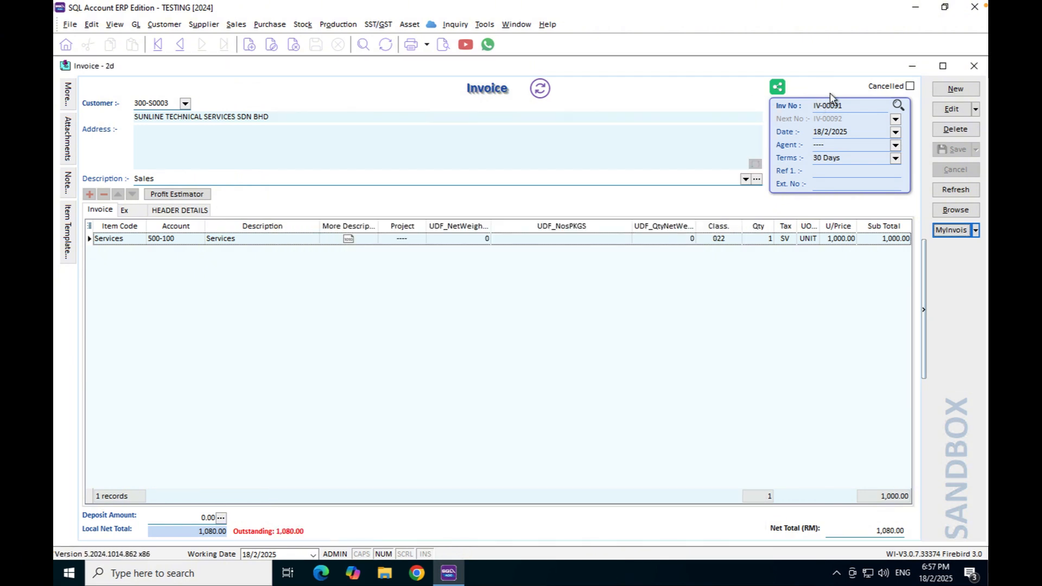
click(955, 88)
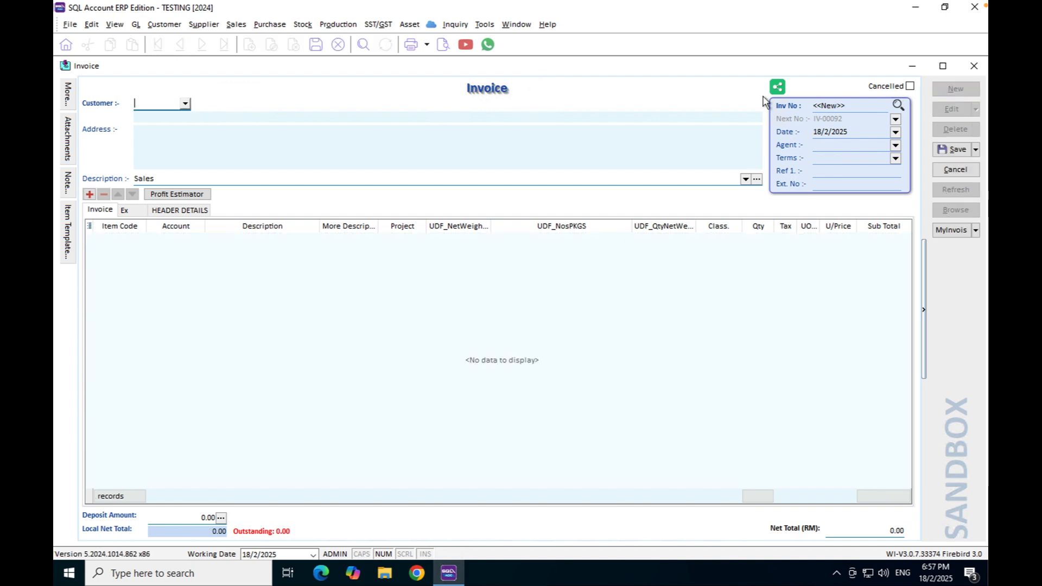
Step: Set customer Sunline Technical Services and add a line on account 500-500 SALES - OTHERS
click(184, 104)
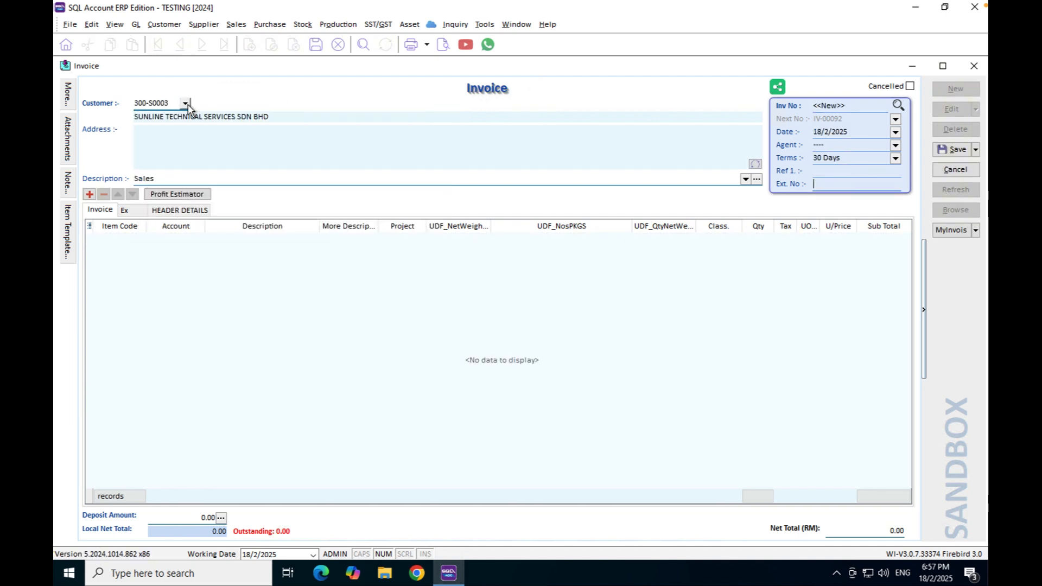
click(89, 194)
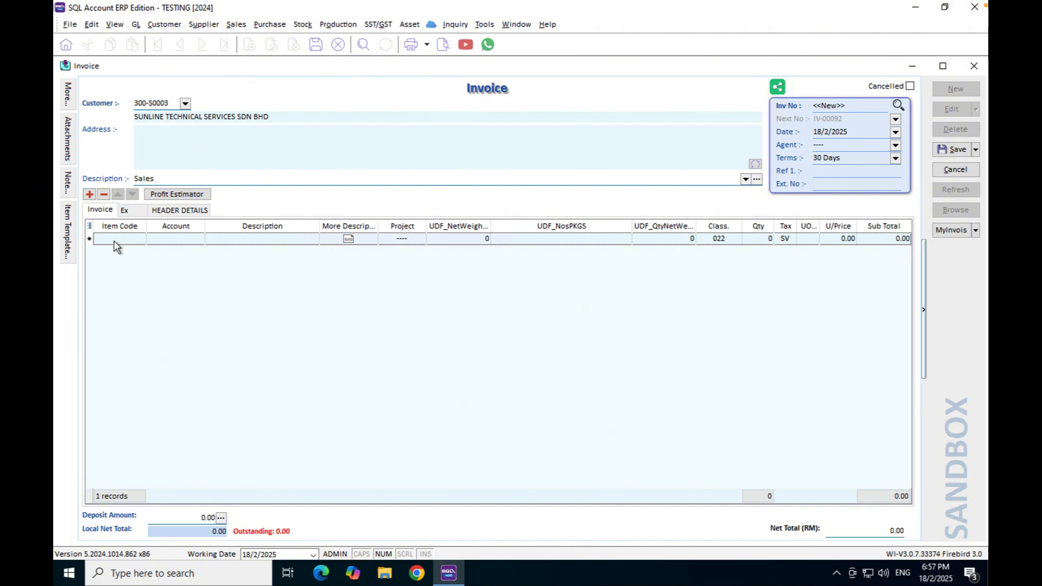
mouse_move(179, 239)
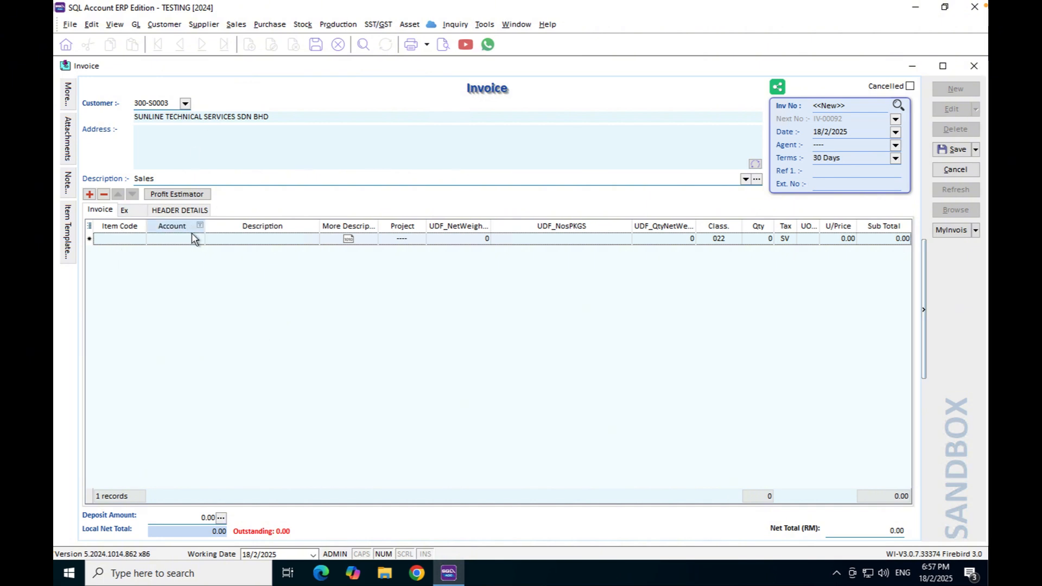
click(198, 238)
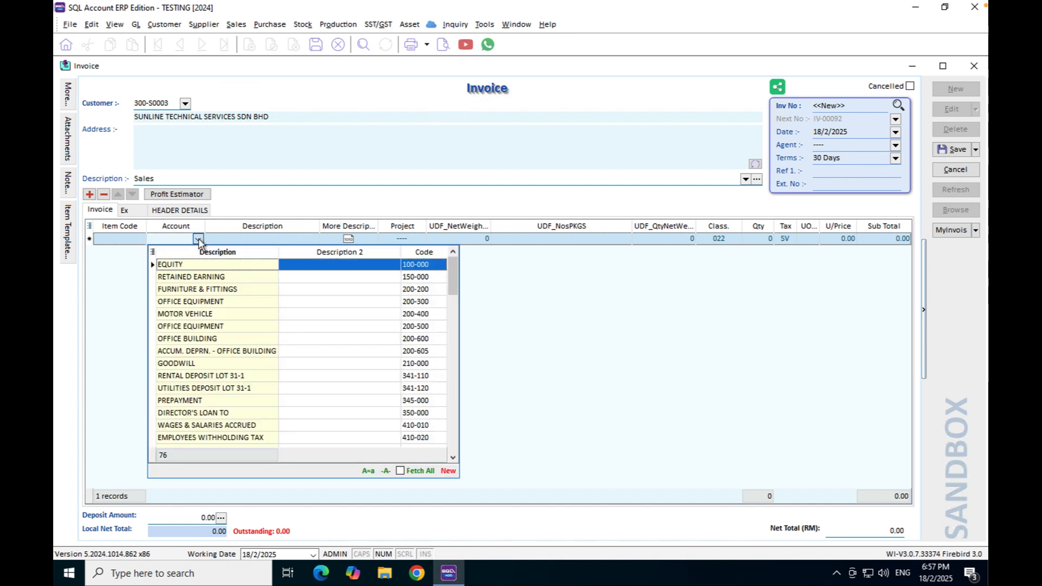
text(sales)
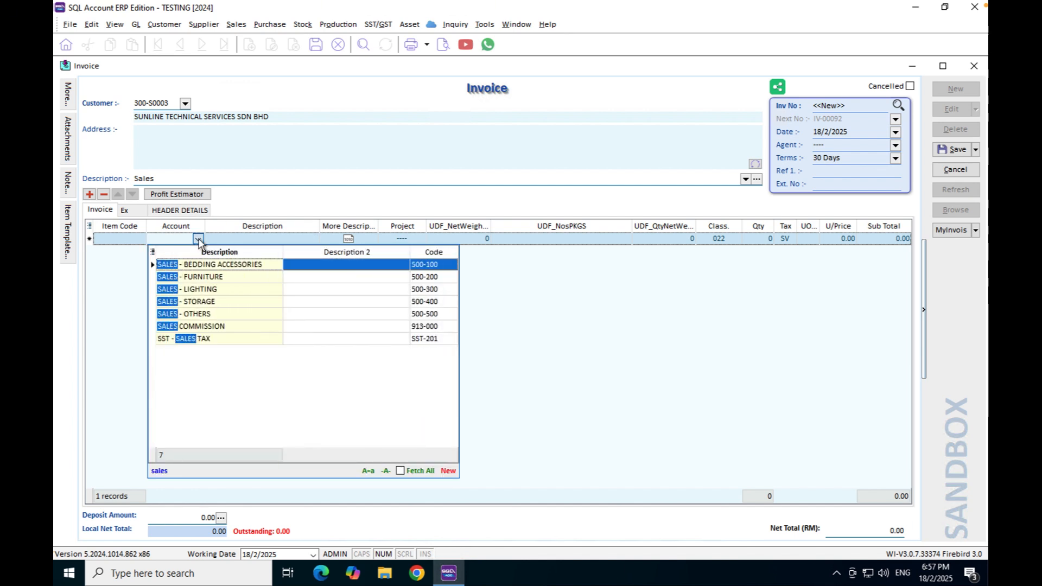
click(196, 313)
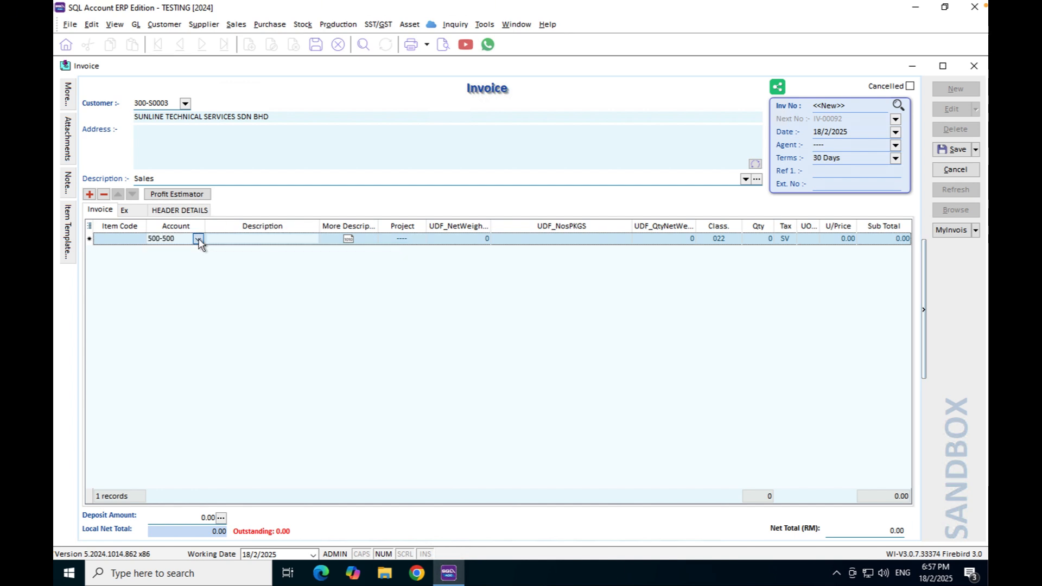
Step: Describe the line 'Service of car' at 1,000.00, save IV-00092 and submit it as a sandbox e-invoice
text(Service of)
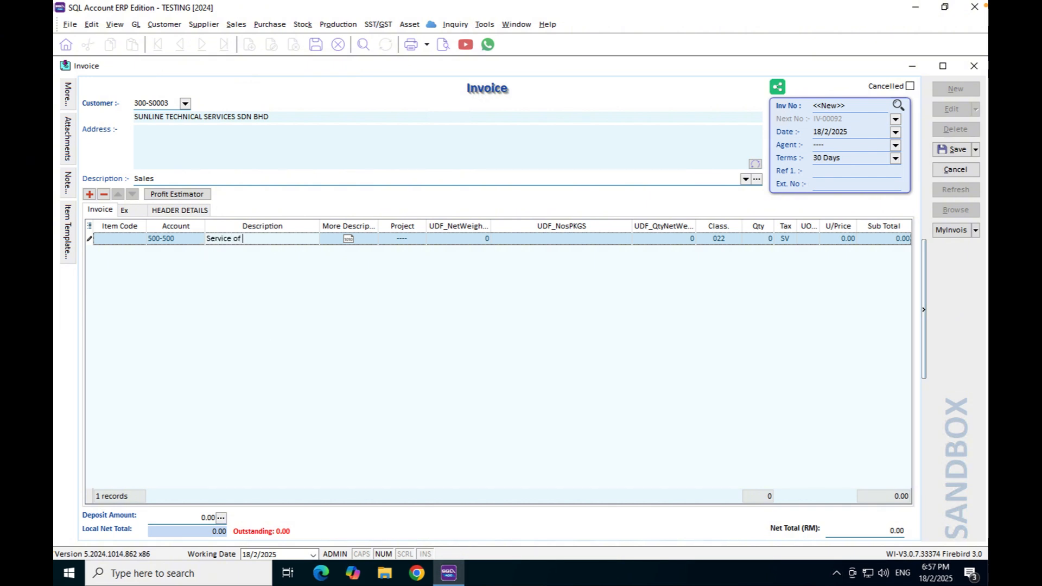
text(car)
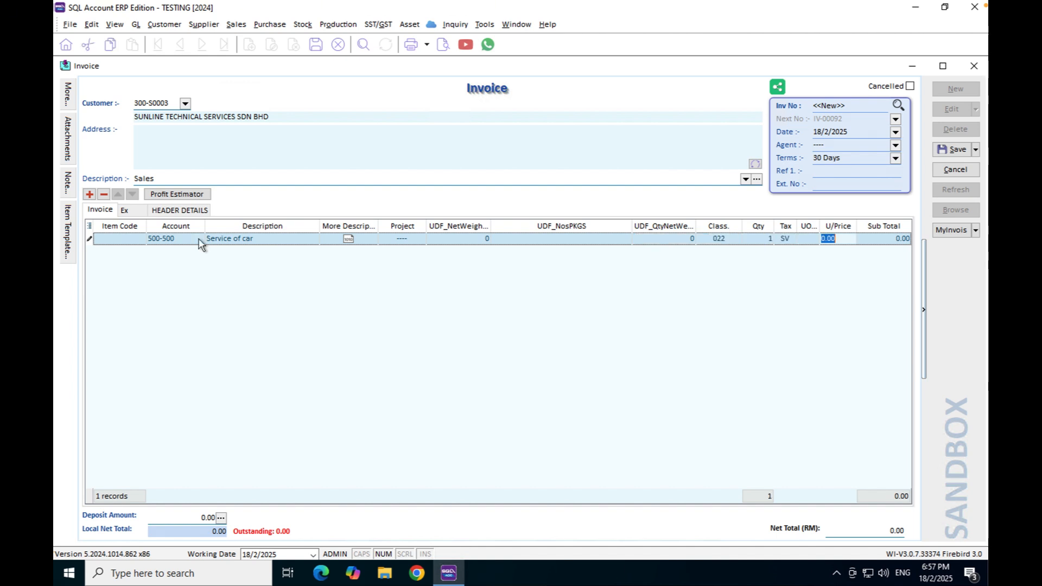
text(1000)
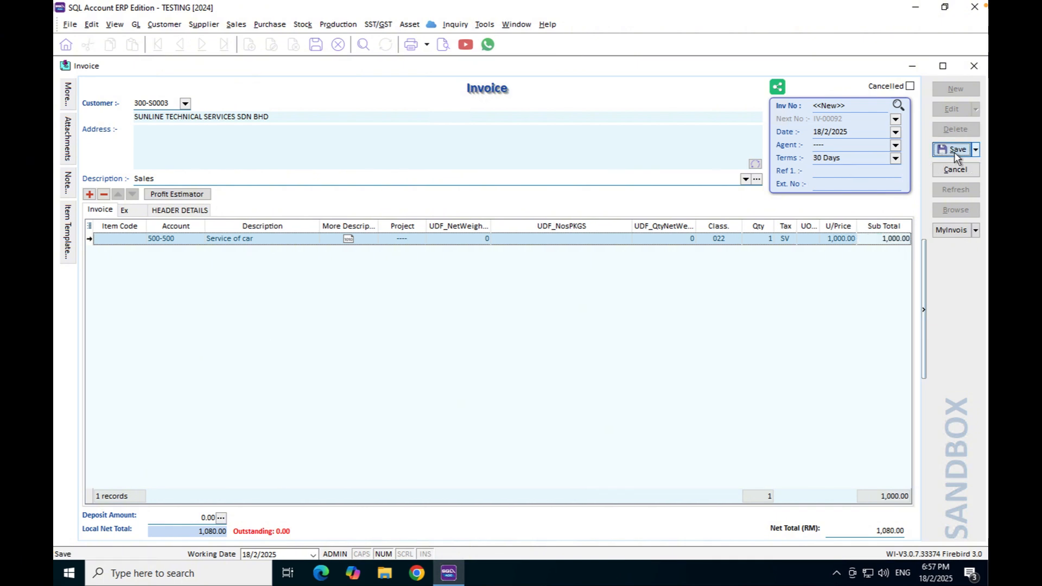
click(975, 229)
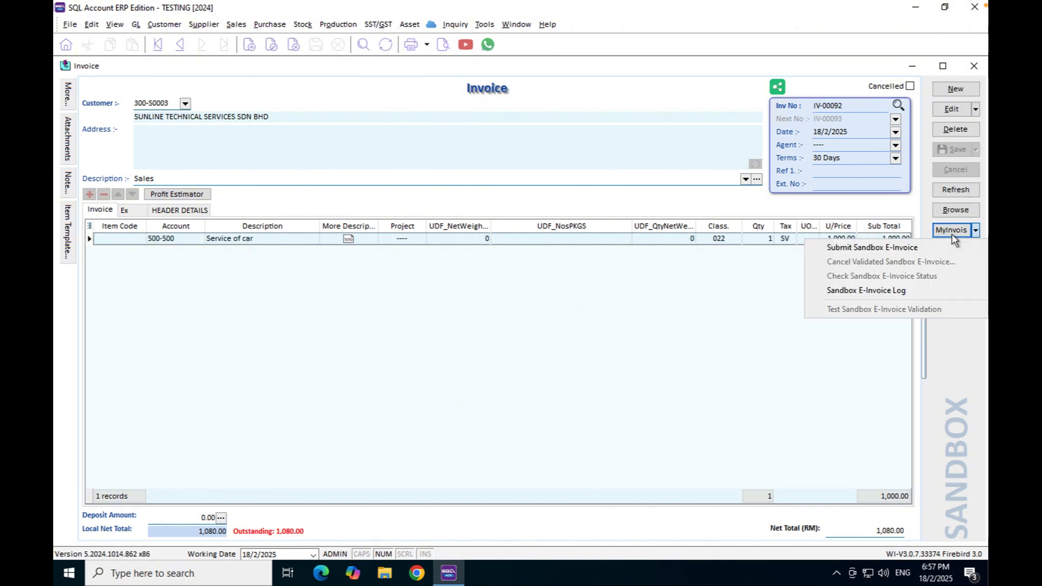
click(881, 275)
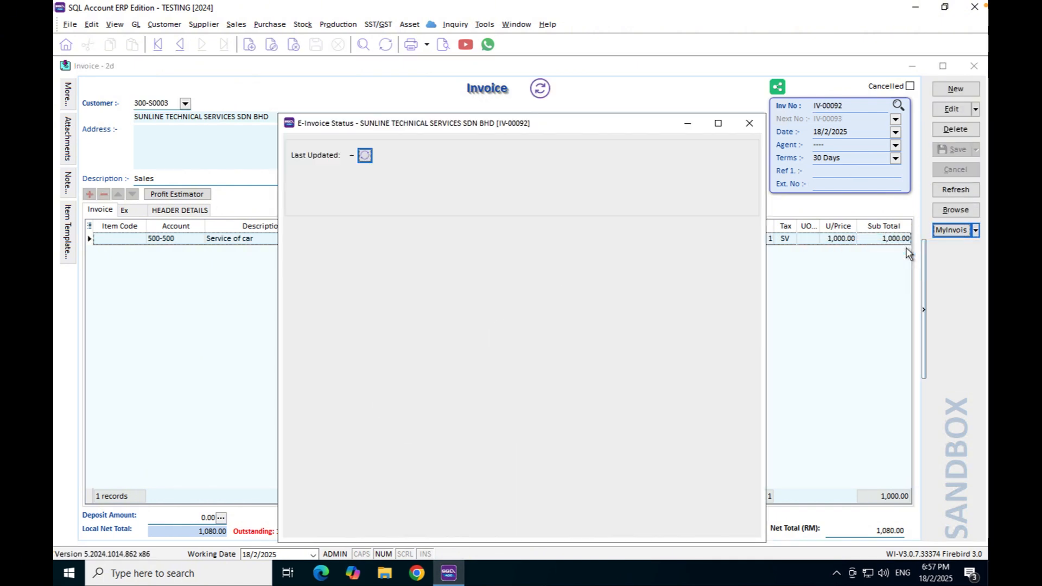